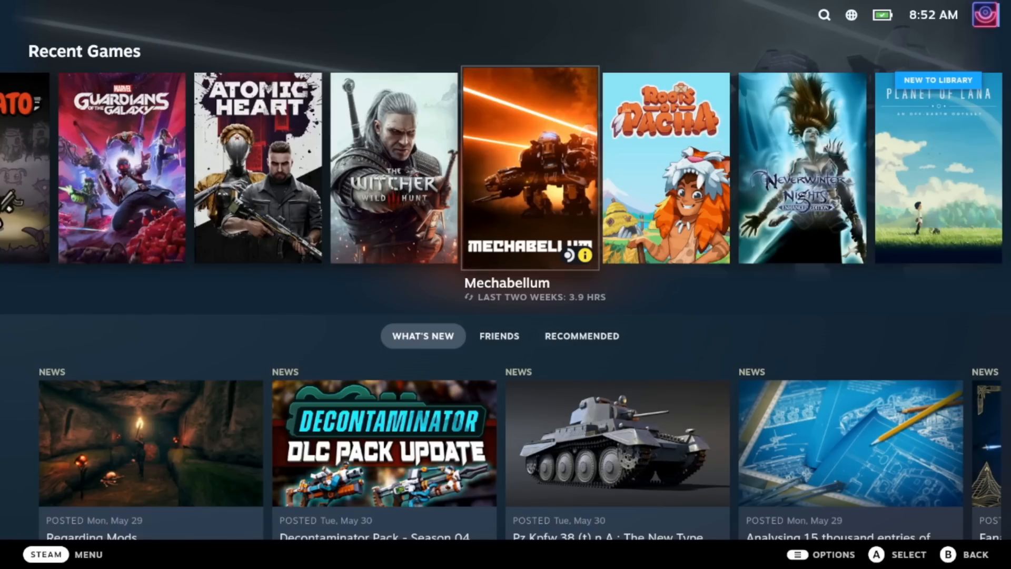
# Step: Use the Steam menu's Power options to switch to Desktop Mode
pyautogui.click(46, 554)
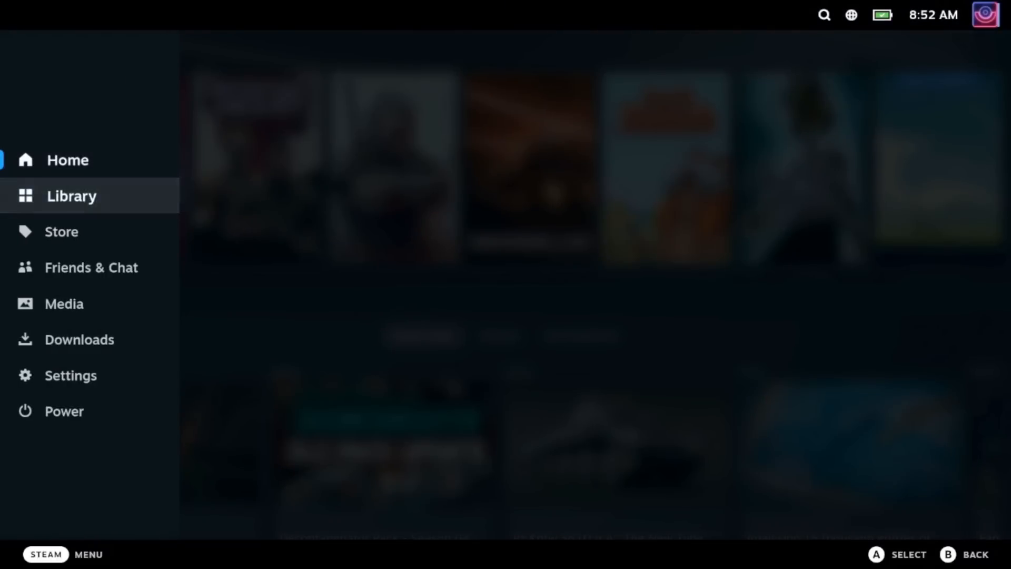
pyautogui.click(64, 411)
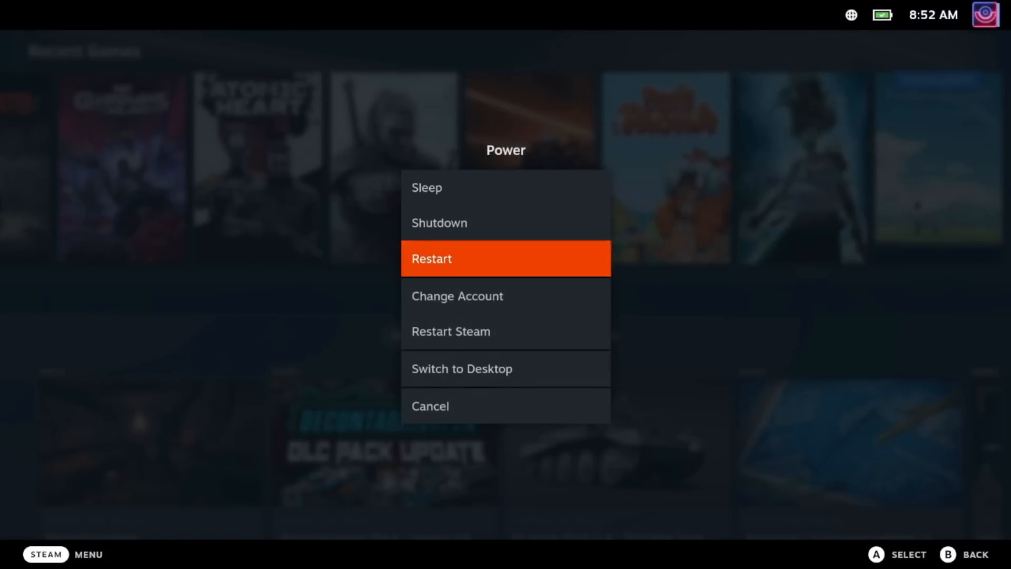
pyautogui.click(461, 368)
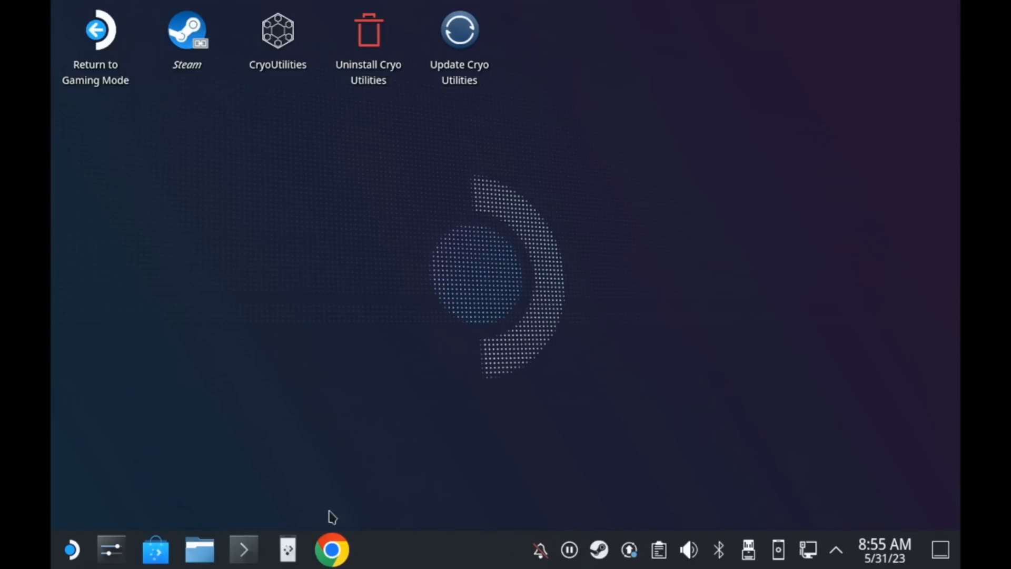
# Step: Open the moraroy/NonSteamLaunchers-On-Steam-Deck GitHub page in Chrome and scroll to the install link
pyautogui.click(331, 549)
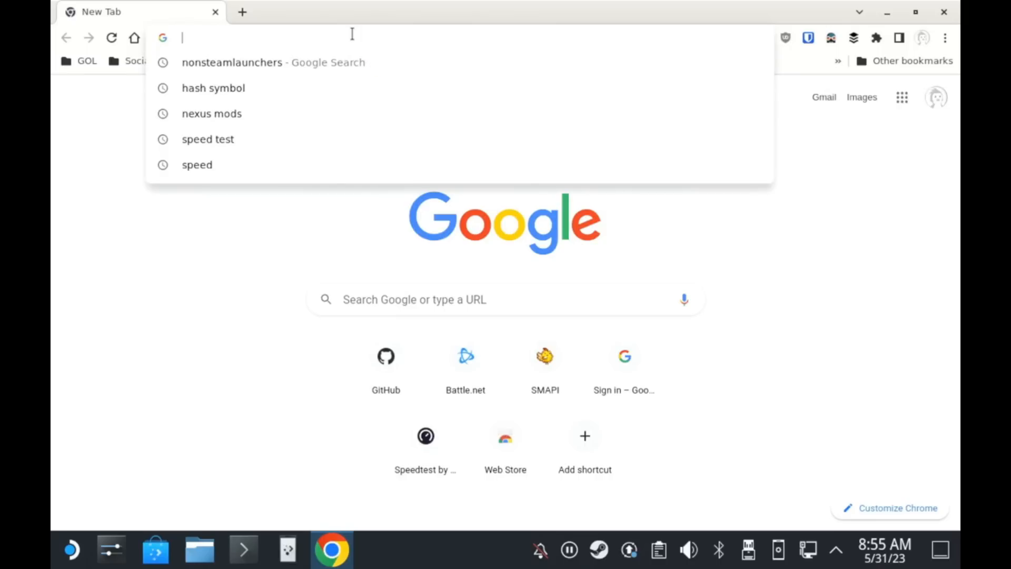
pyautogui.write('https://github.com/moraroy/NonSteamLaunchers-On-Steam-Deck')
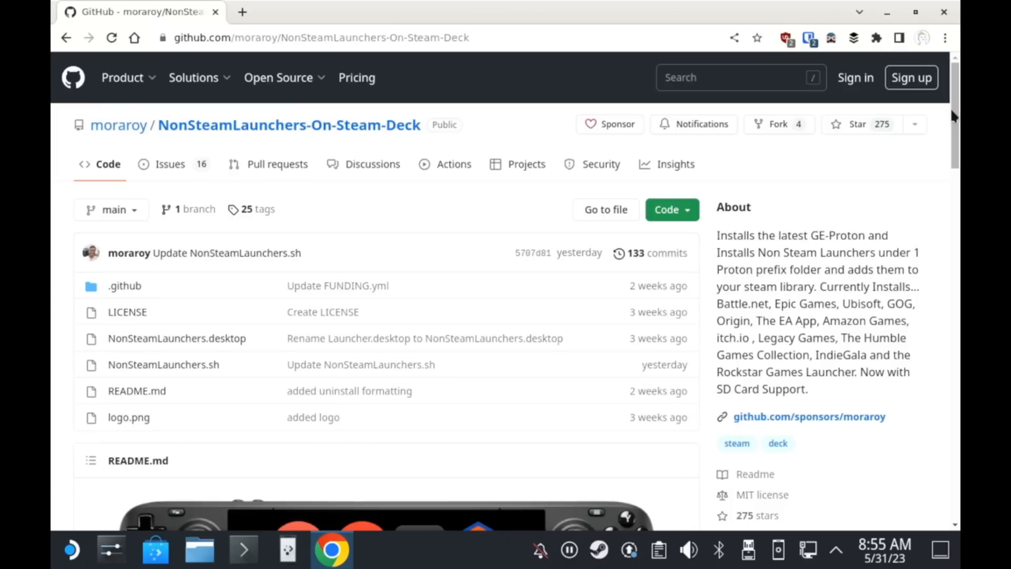
pyautogui.scroll(-3)
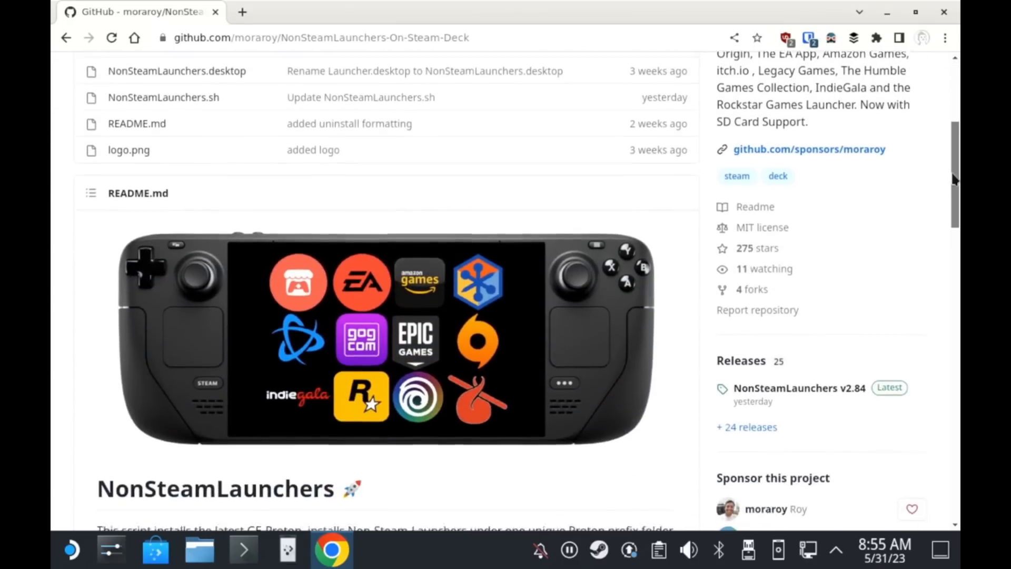
pyautogui.scroll(-3)
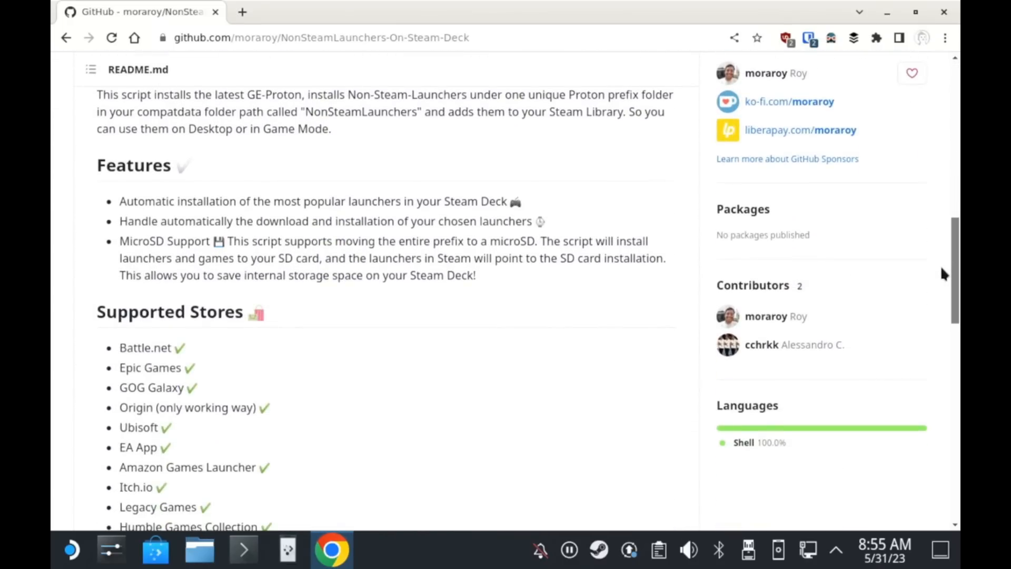
pyautogui.scroll(-3)
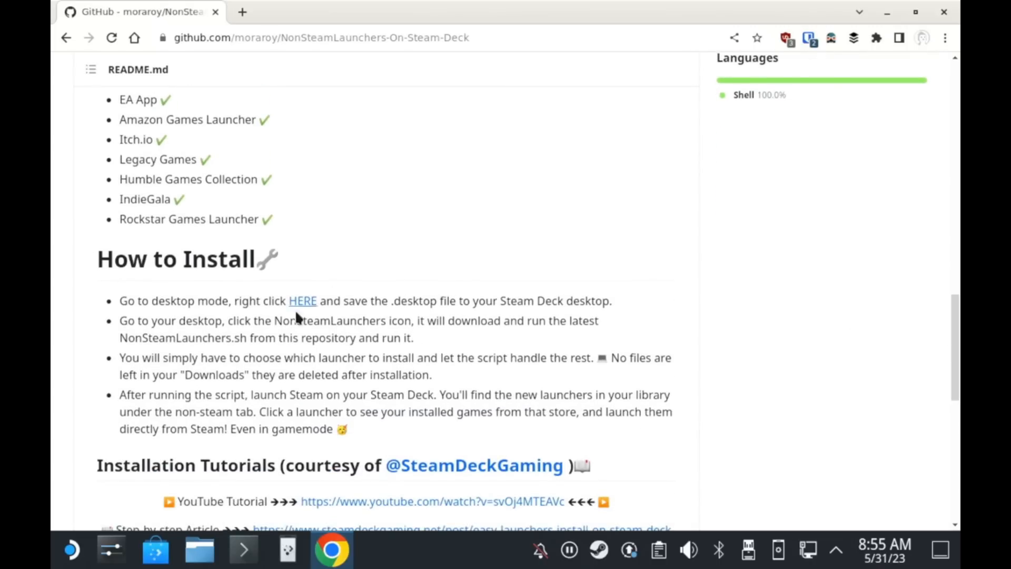
# Step: Save the linked NonSteamLaunchers.desktop file to the Desktop
pyautogui.rightClick(302, 301)
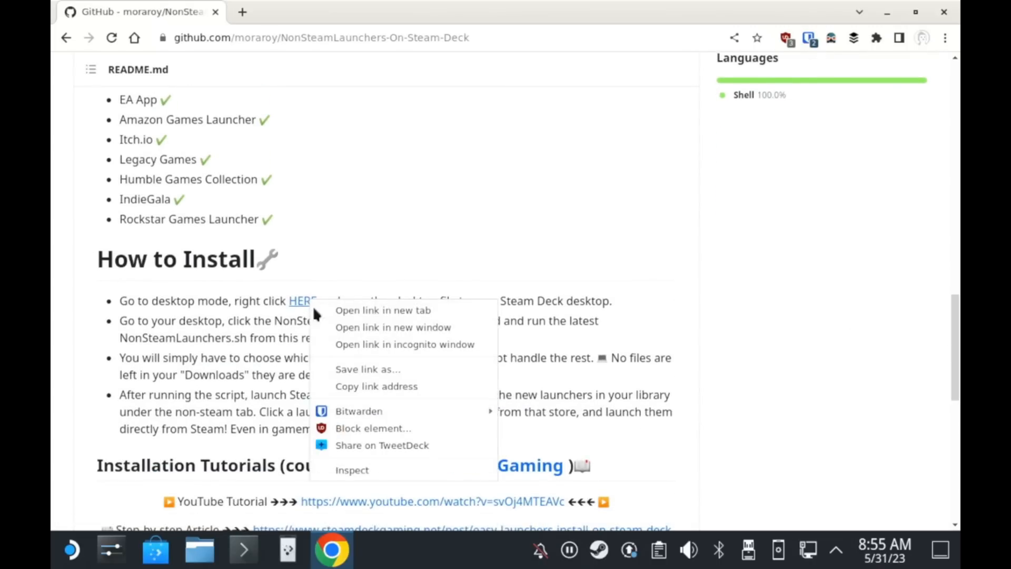
pyautogui.click(354, 367)
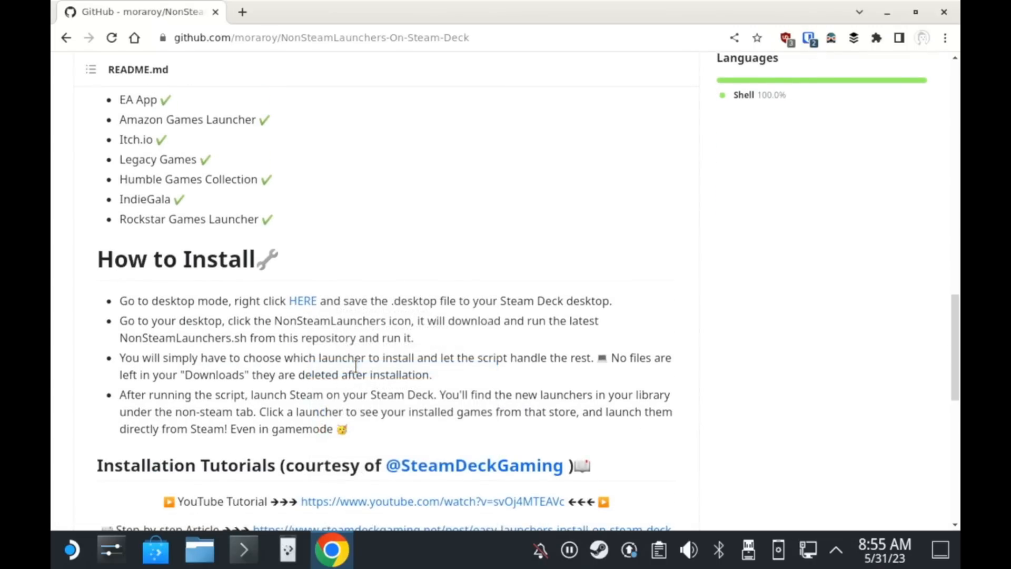
pyautogui.click(302, 301)
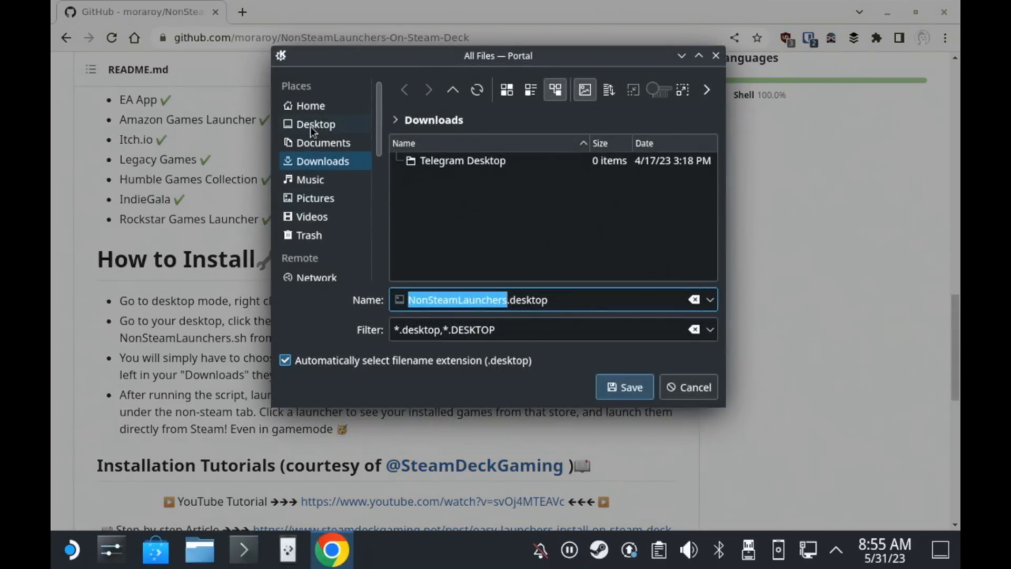
pyautogui.click(316, 124)
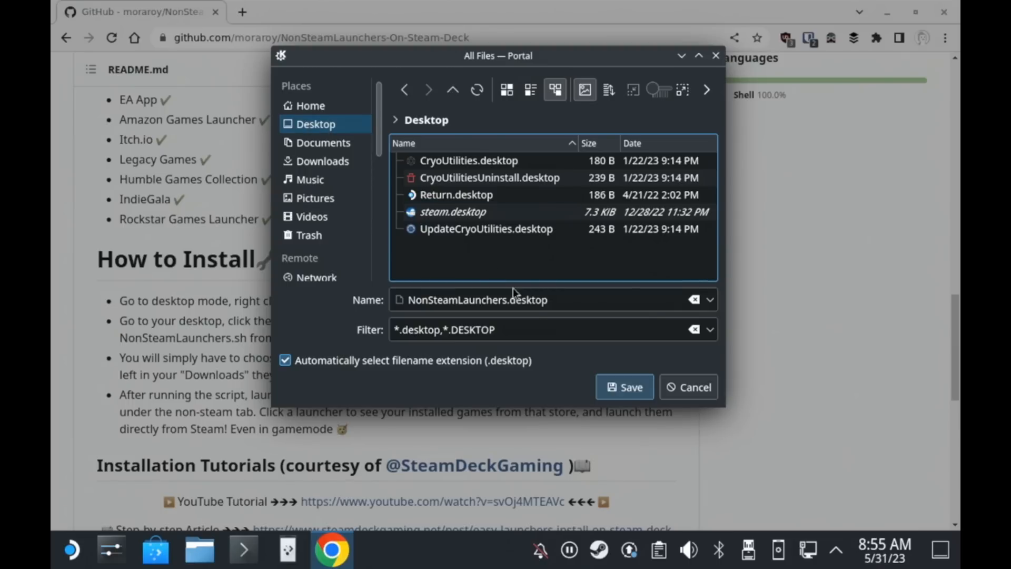
pyautogui.click(624, 386)
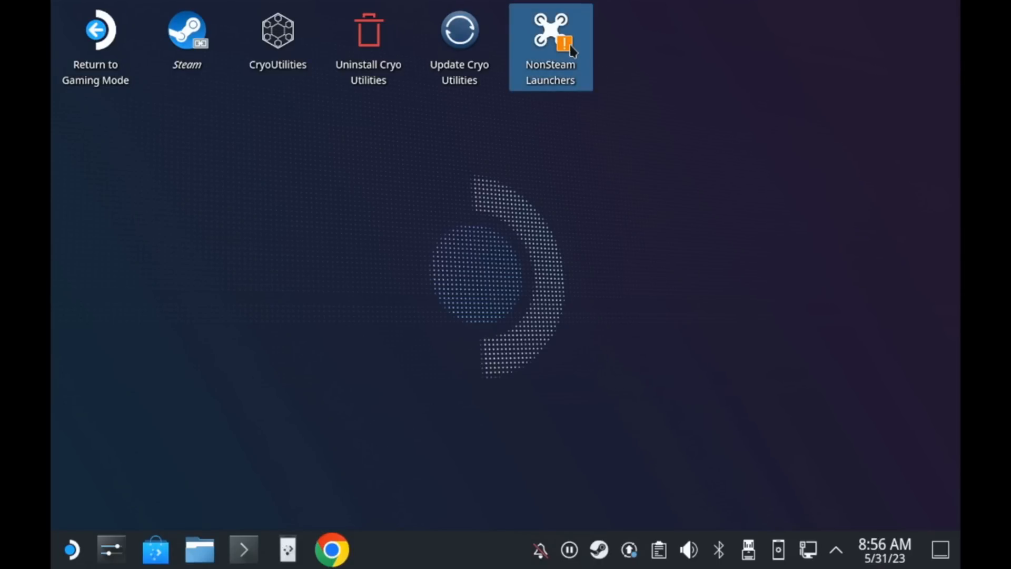
# Step: Run the NonSteamLaunchers desktop file, install Battle.net, and acknowledge Installation Complete
pyautogui.doubleClick(549, 33)
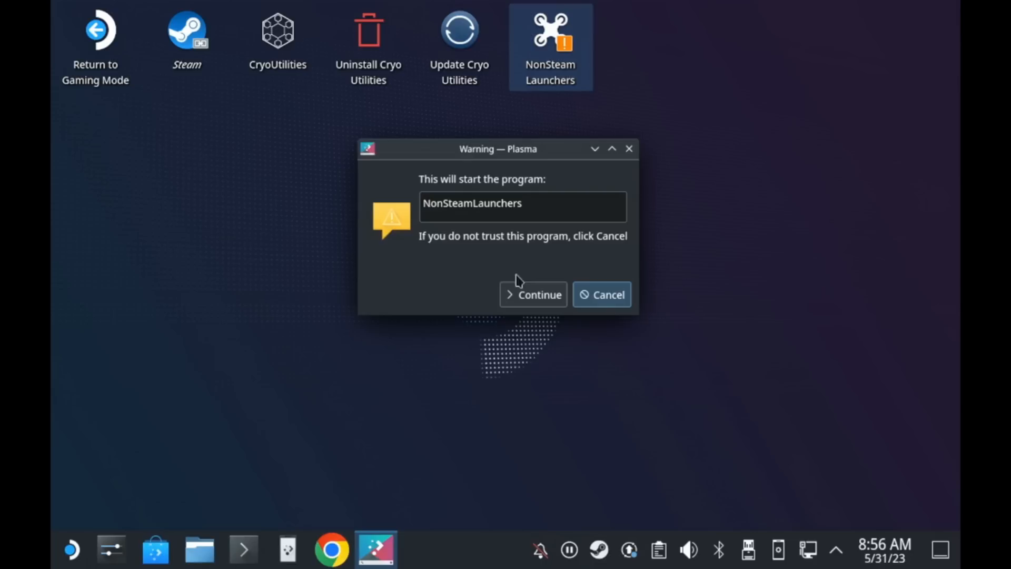
pyautogui.moveTo(533, 294)
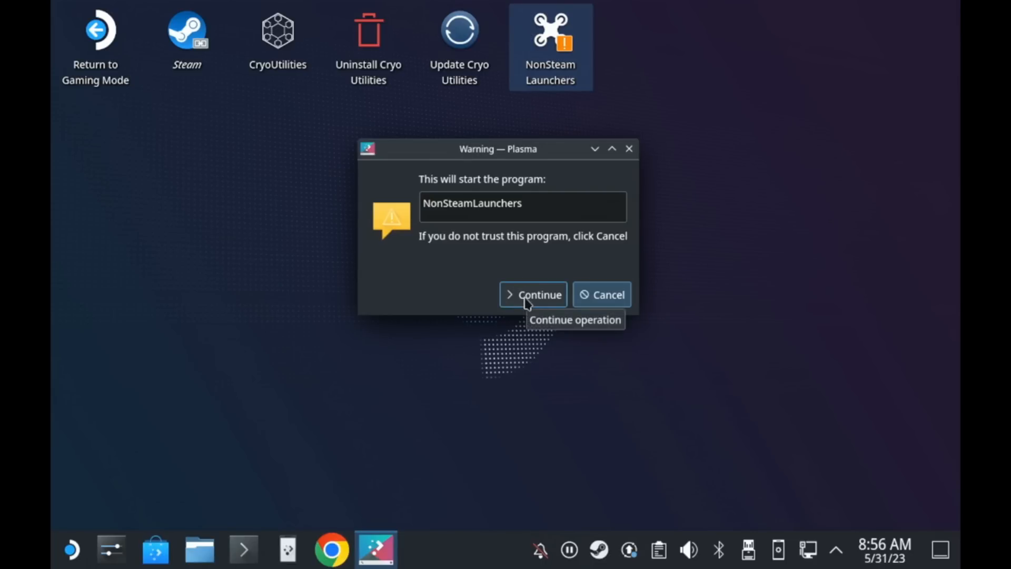
pyautogui.click(532, 294)
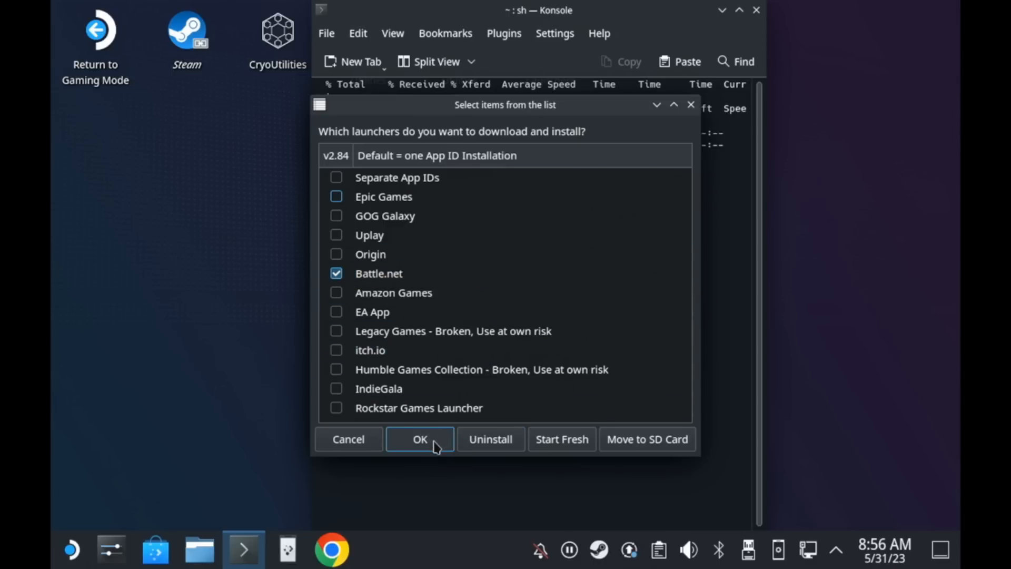
pyautogui.click(419, 439)
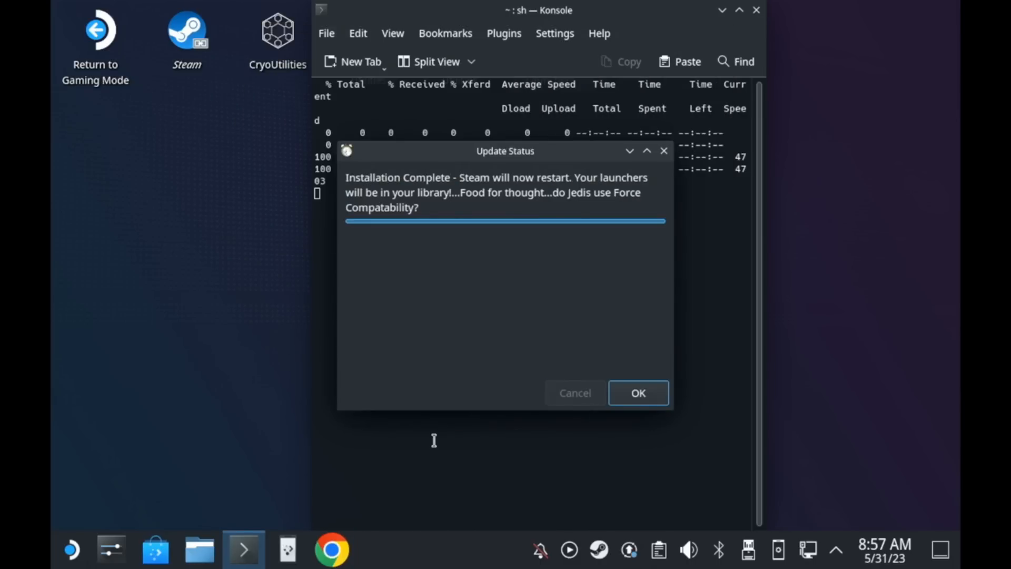
pyautogui.click(637, 393)
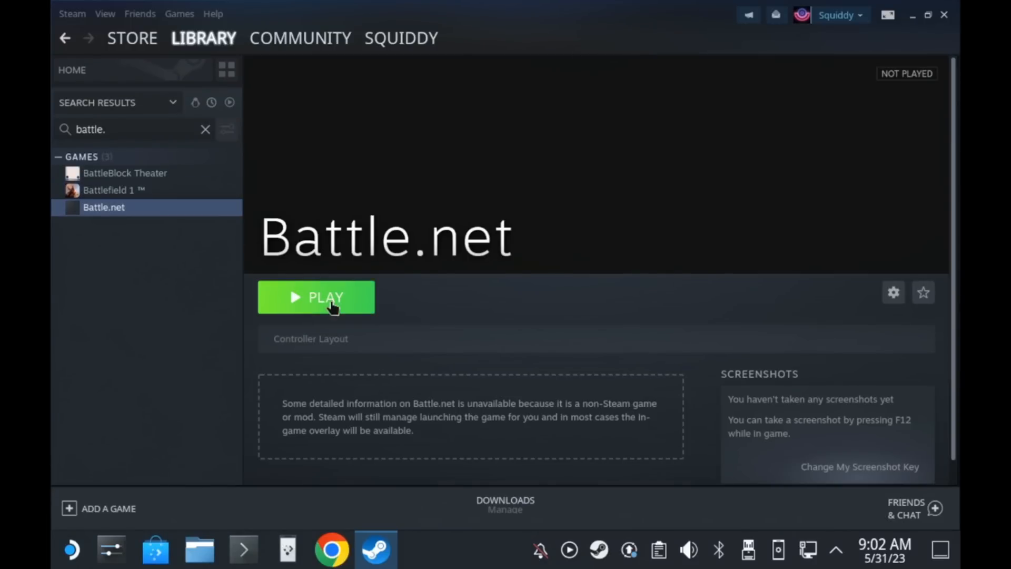
# Step: Start and cancel the Battle.net launch, then open its Properties compatibility settings
pyautogui.click(316, 297)
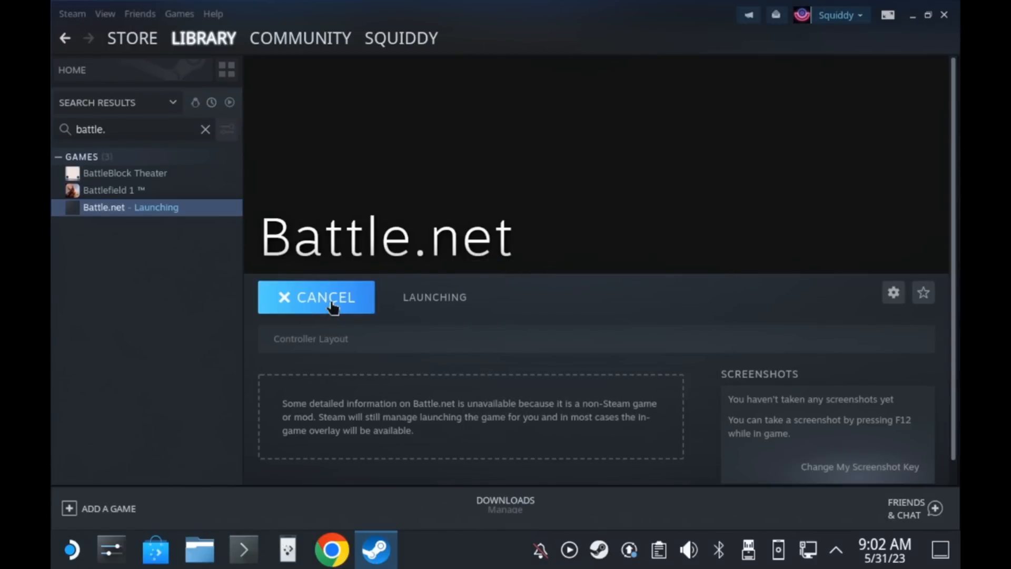
pyautogui.click(316, 297)
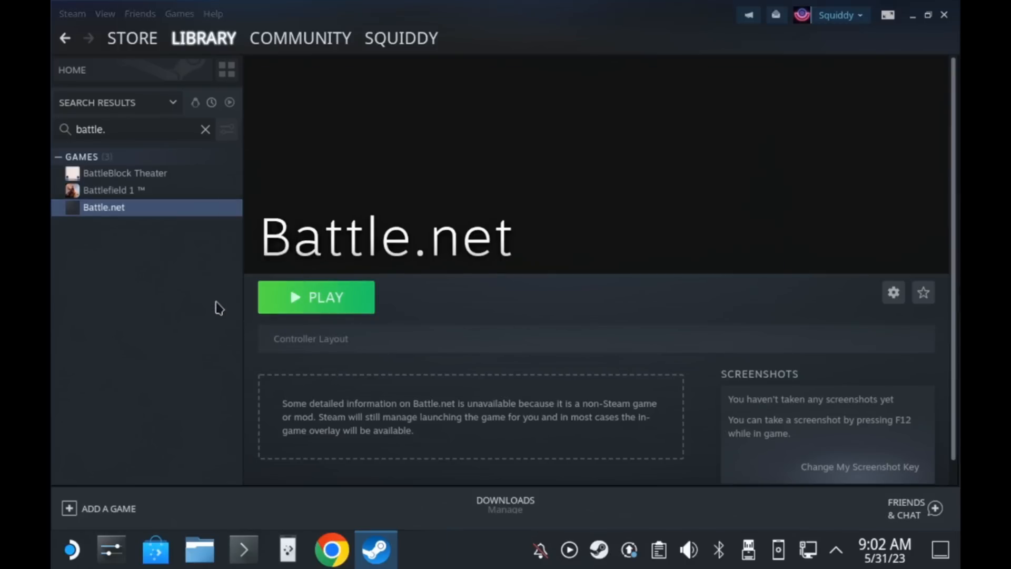
pyautogui.click(894, 292)
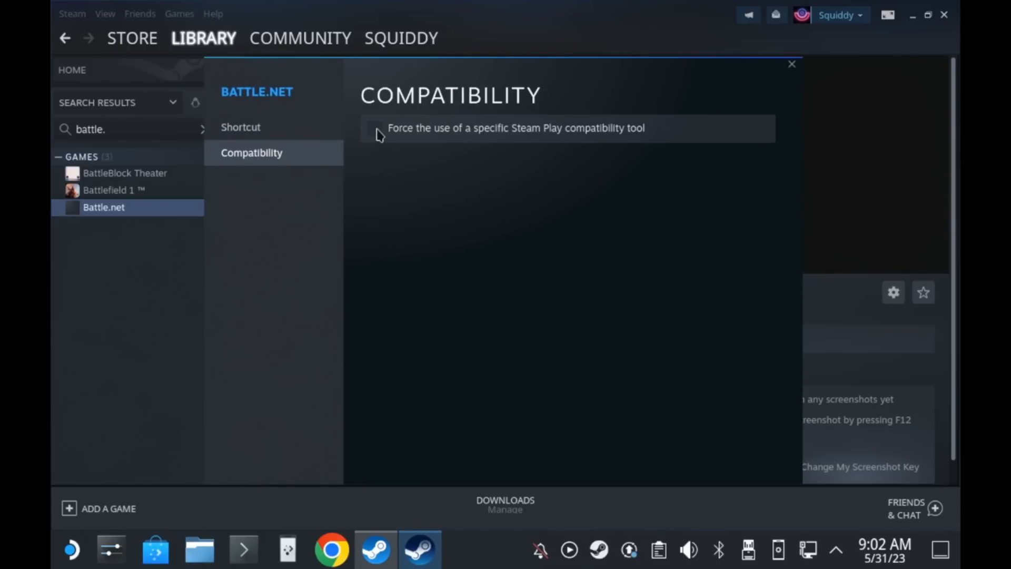
pyautogui.moveTo(398, 136)
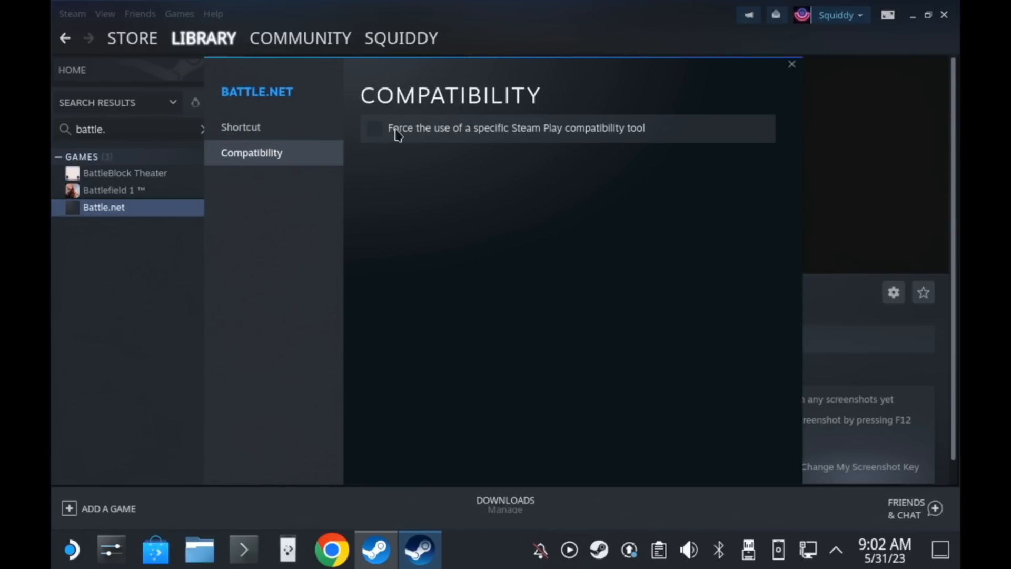
pyautogui.click(792, 63)
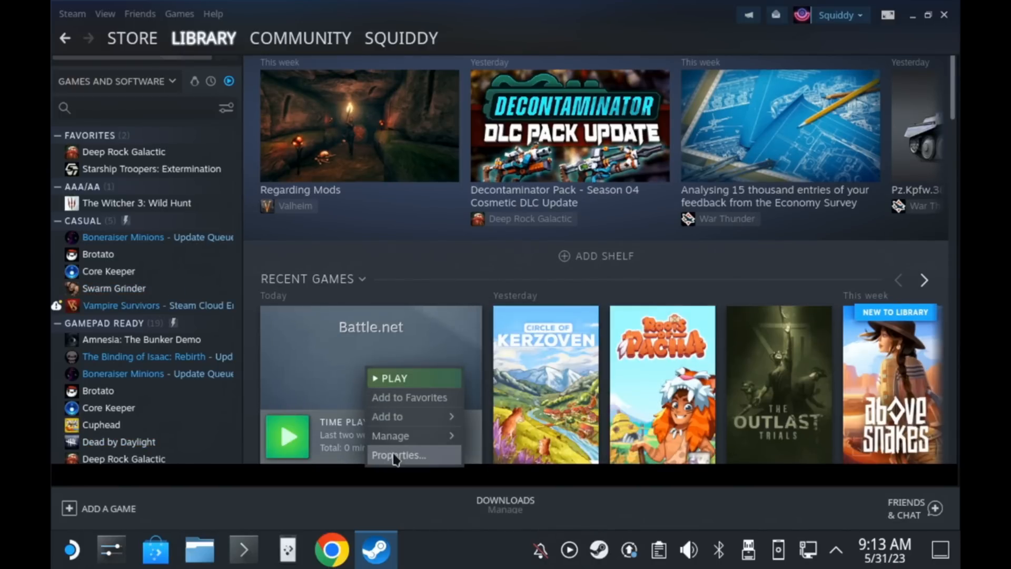
# Step: Force Battle.net to use Proton Experimental under Compatibility, then relaunch it
pyautogui.click(398, 454)
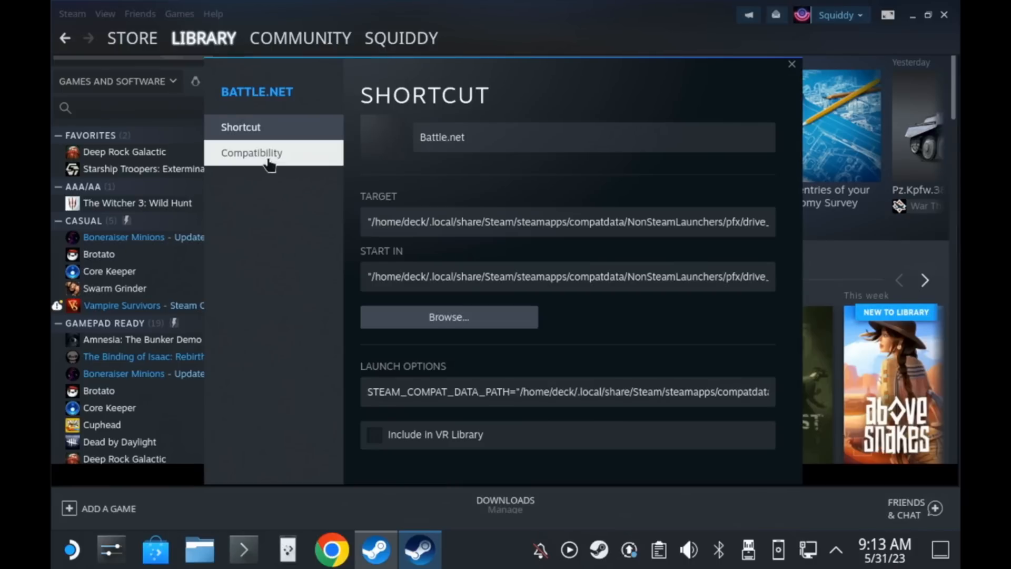
pyautogui.click(251, 153)
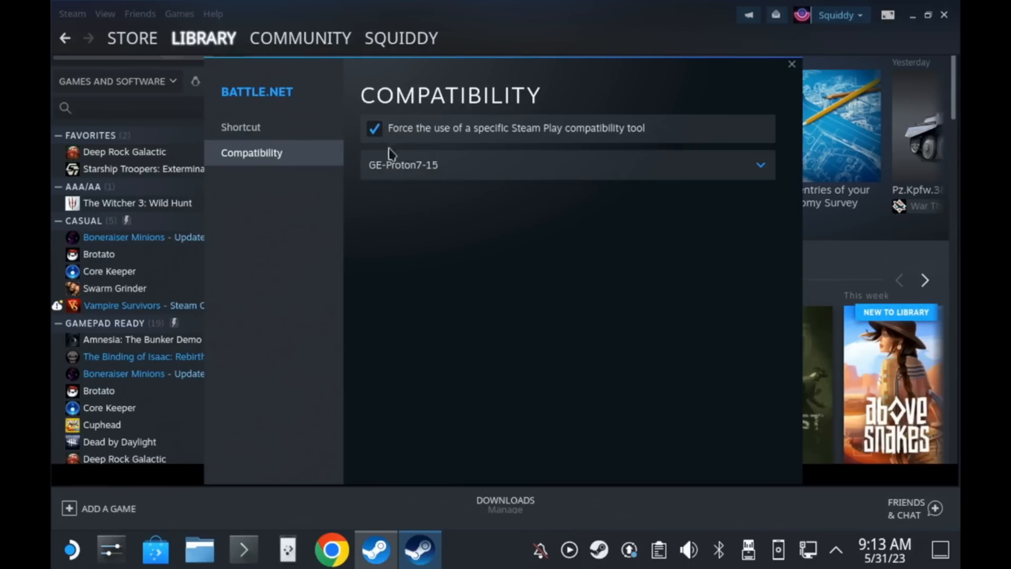
pyautogui.click(567, 164)
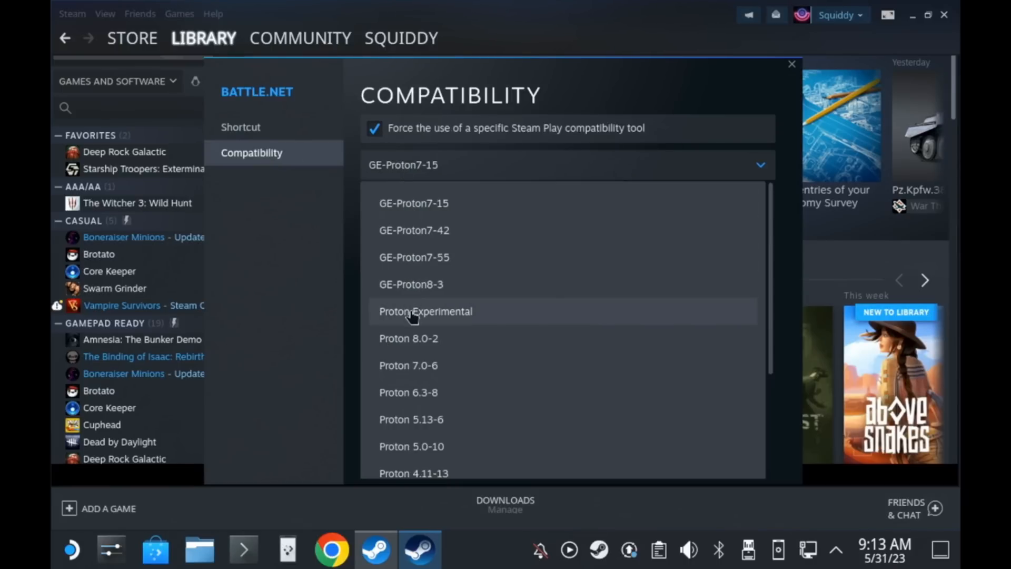
pyautogui.click(792, 64)
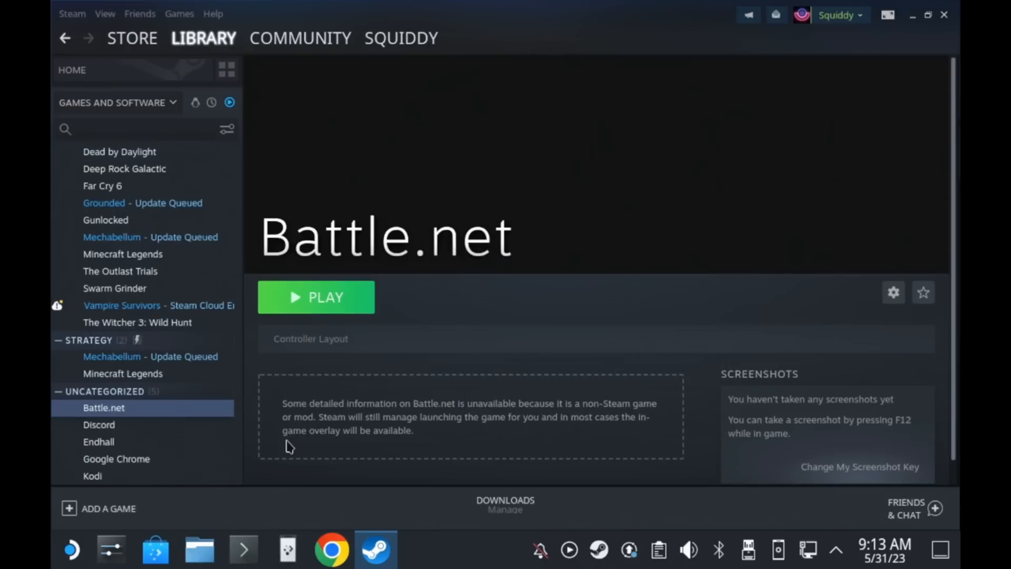
pyautogui.click(316, 297)
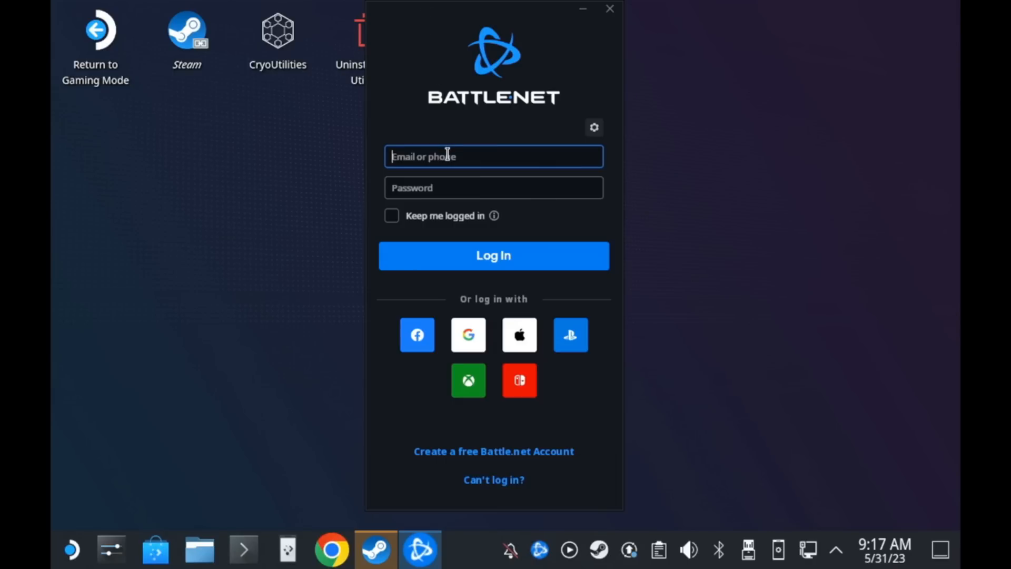
# Step: Log in to Battle.net, start Diablo IV Pre-Install, and switch to Dolphin
pyautogui.click(493, 255)
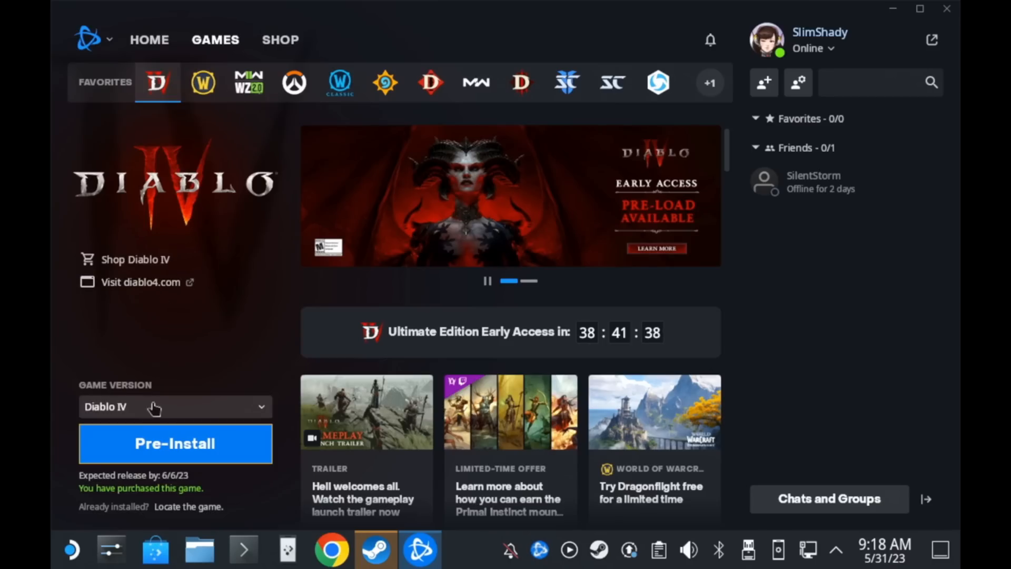
pyautogui.click(175, 444)
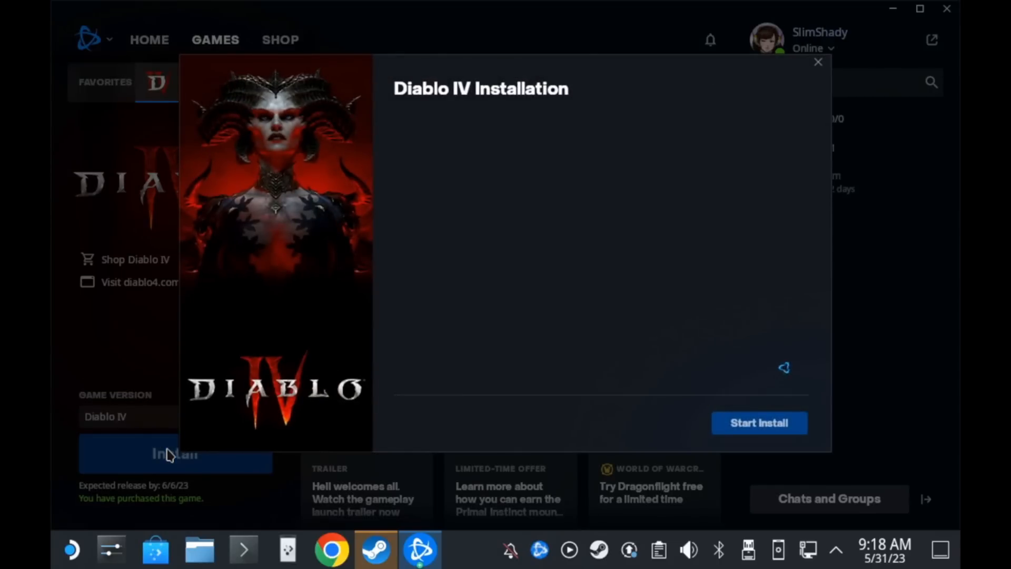
pyautogui.click(759, 423)
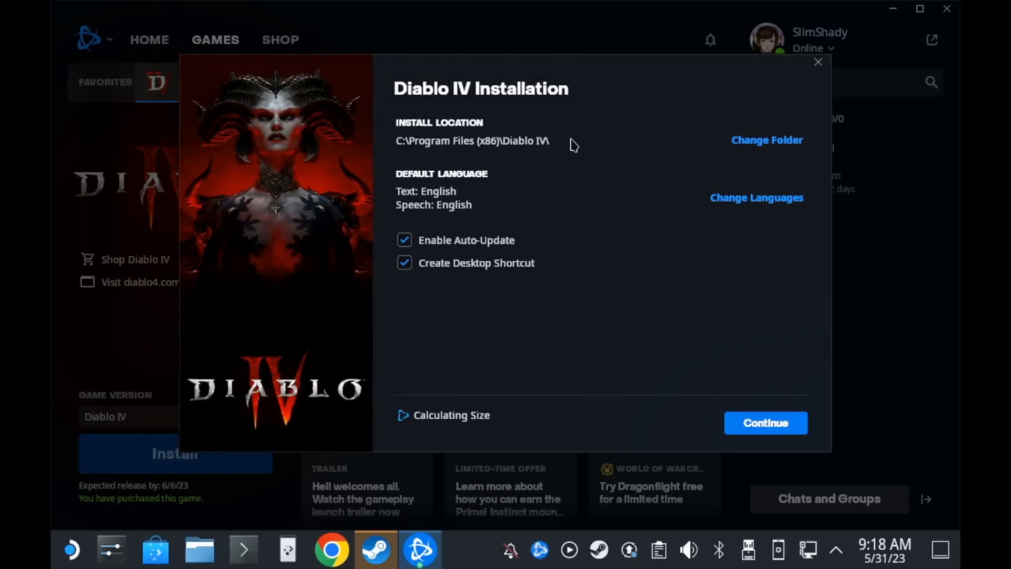
pyautogui.moveTo(594, 152)
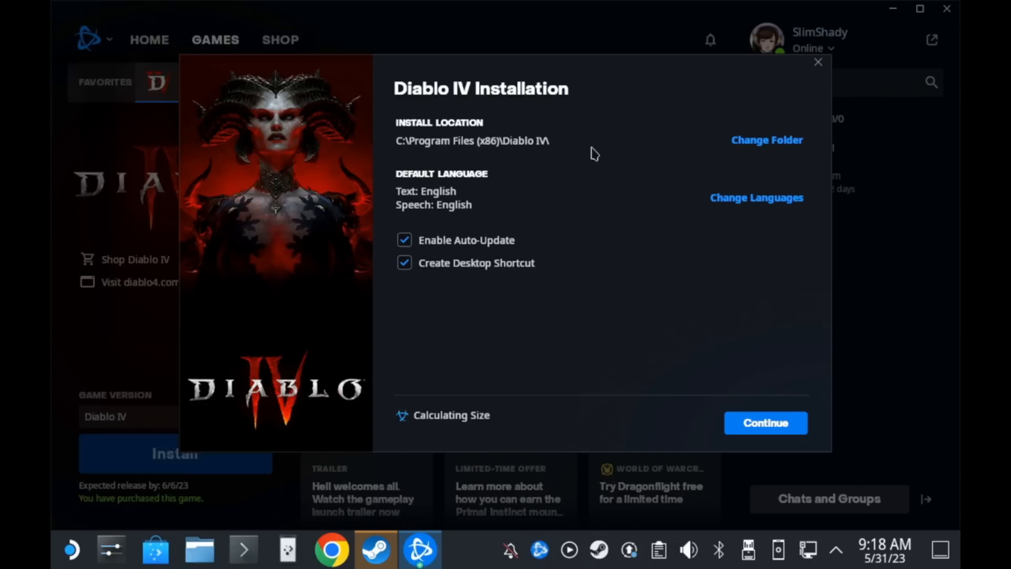
pyautogui.click(198, 549)
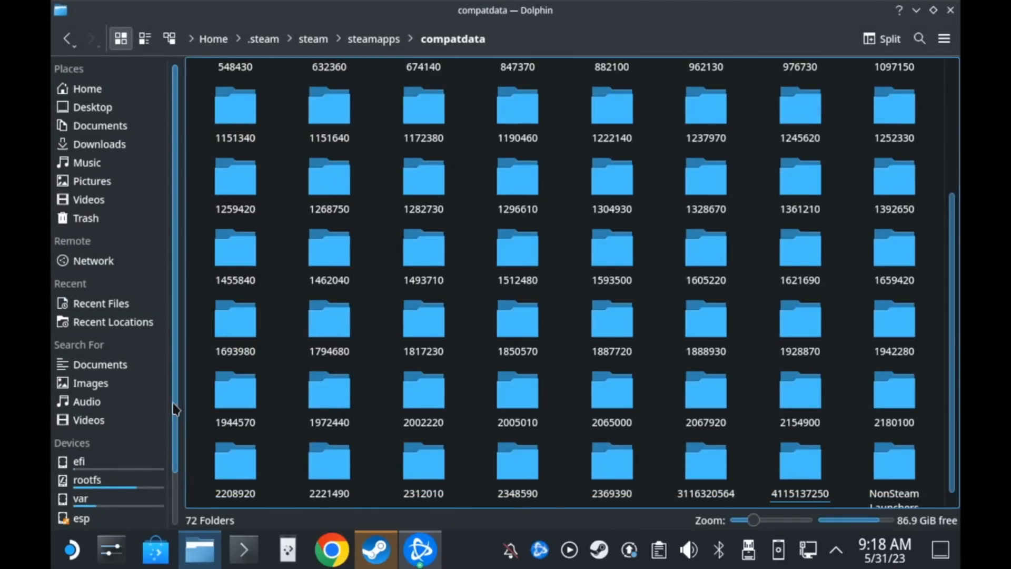
# Step: Open the primary SD card under Removable Devices and right-click its empty folder area
pyautogui.scroll(-3)
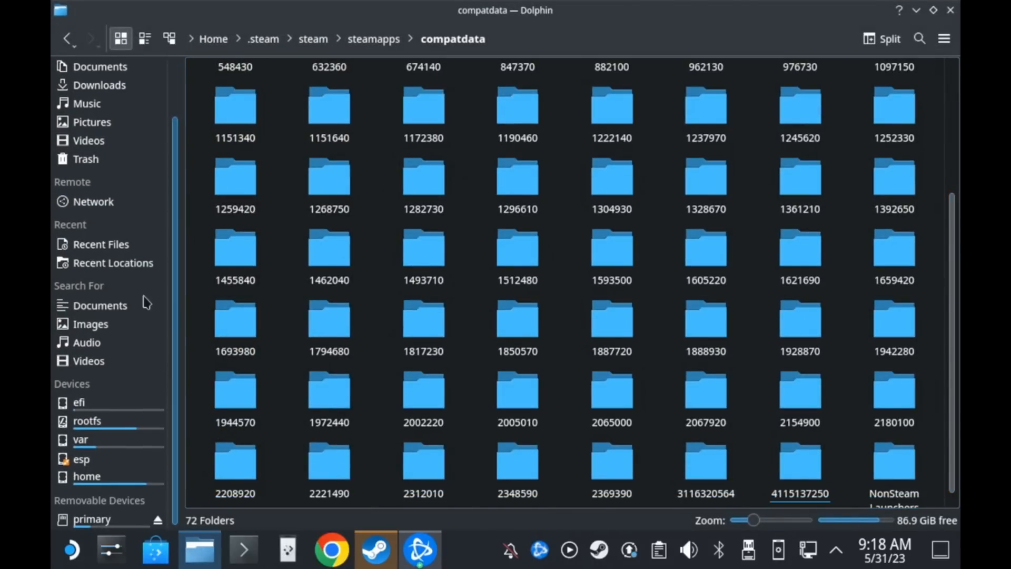
pyautogui.click(91, 519)
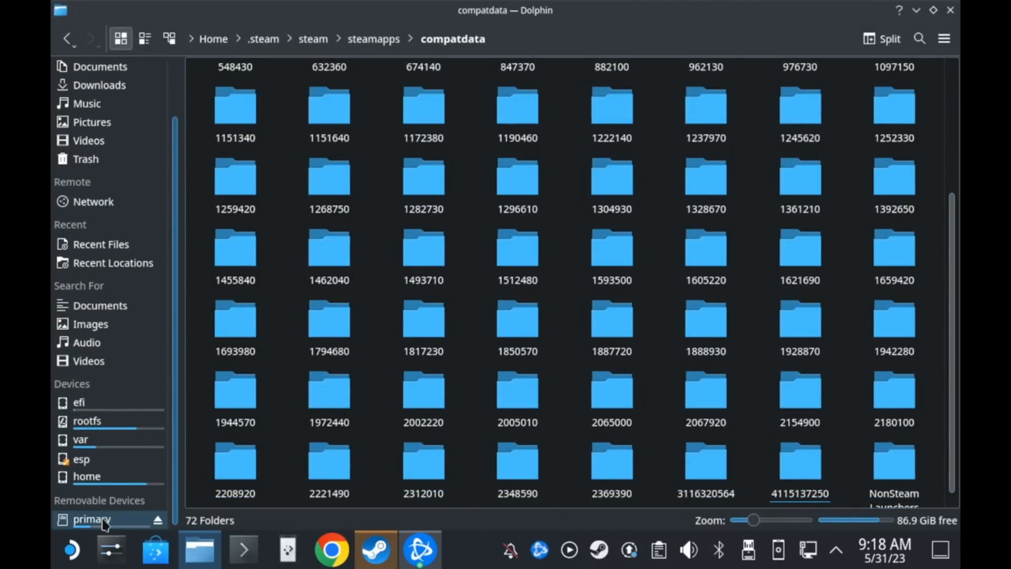
pyautogui.click(92, 519)
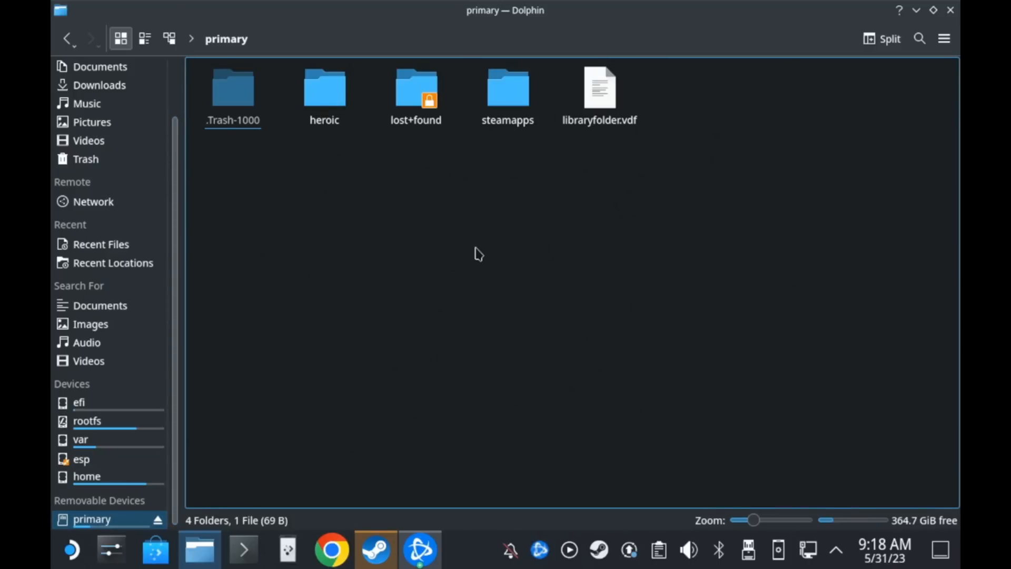
pyautogui.rightClick(477, 253)
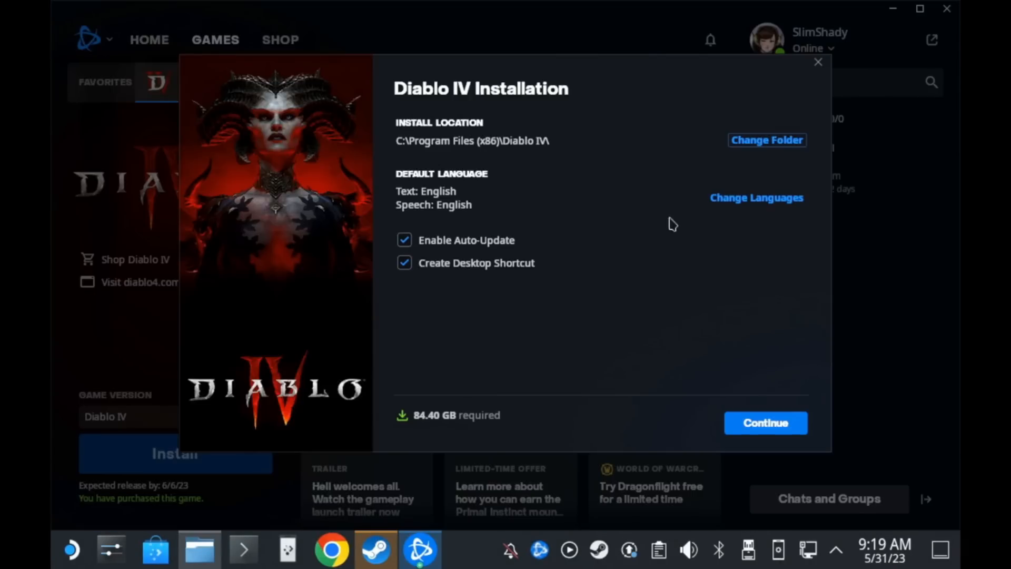
# Step: Change Diablo IV's install folder to /run/media/mmcblk0p1/diablo4, then Continue and Start Install
pyautogui.click(766, 140)
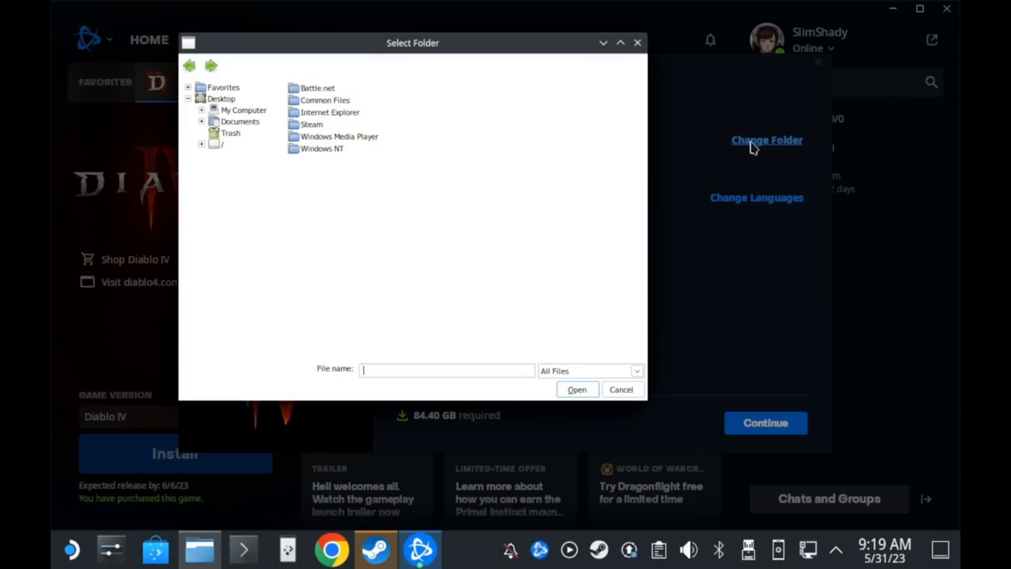
pyautogui.moveTo(199, 157)
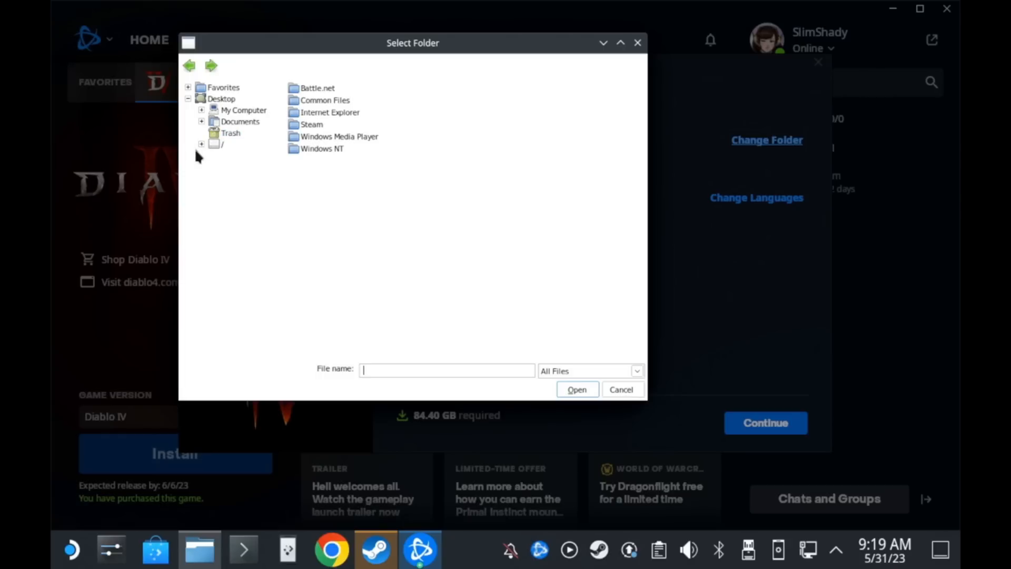
pyautogui.click(201, 144)
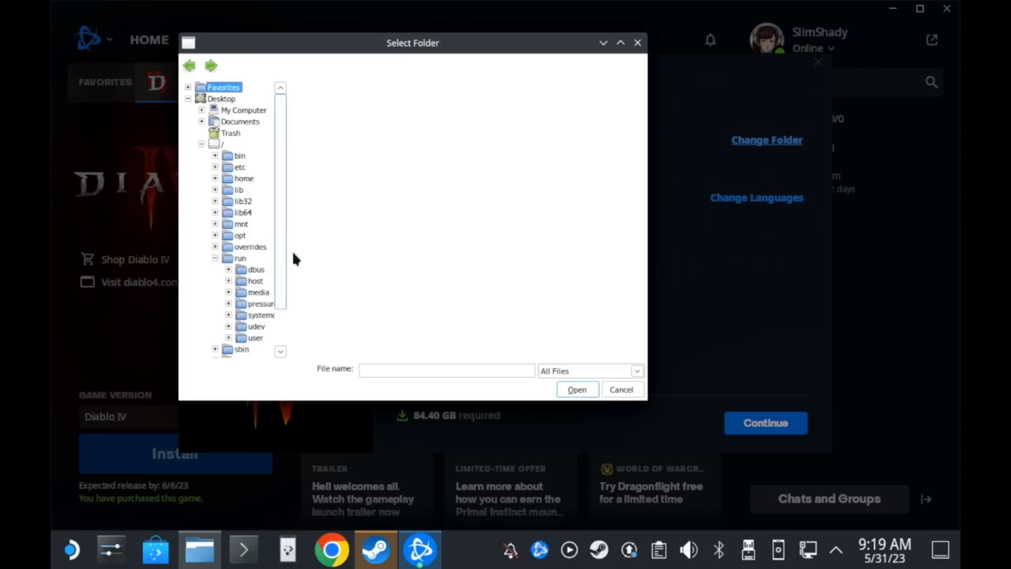
pyautogui.click(228, 293)
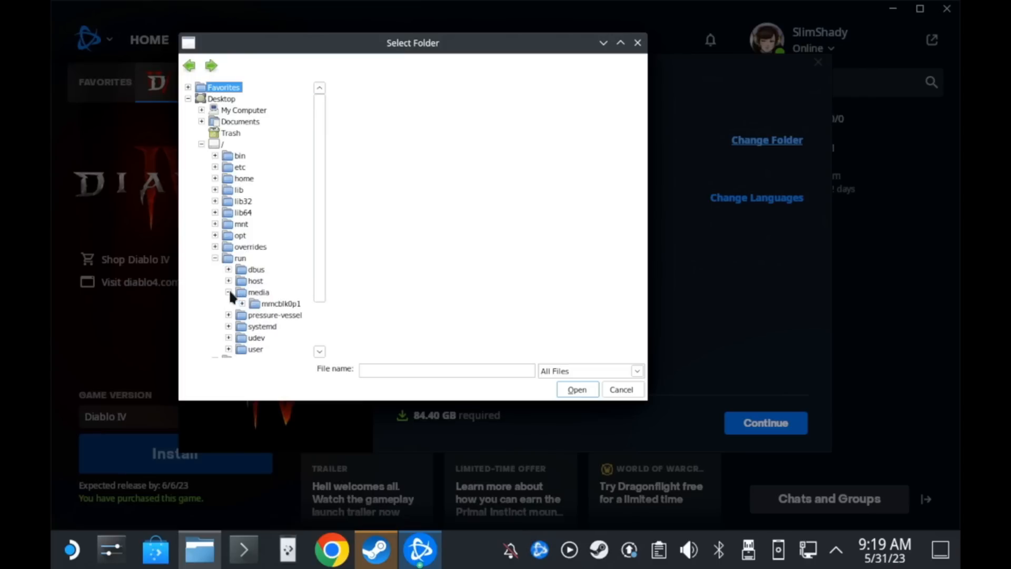
pyautogui.click(279, 304)
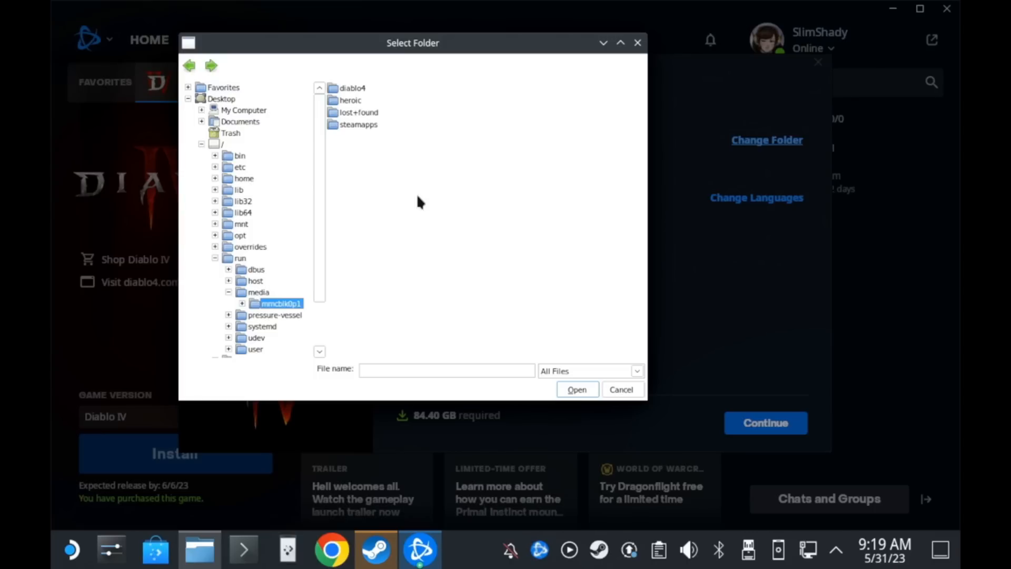
pyautogui.moveTo(367, 98)
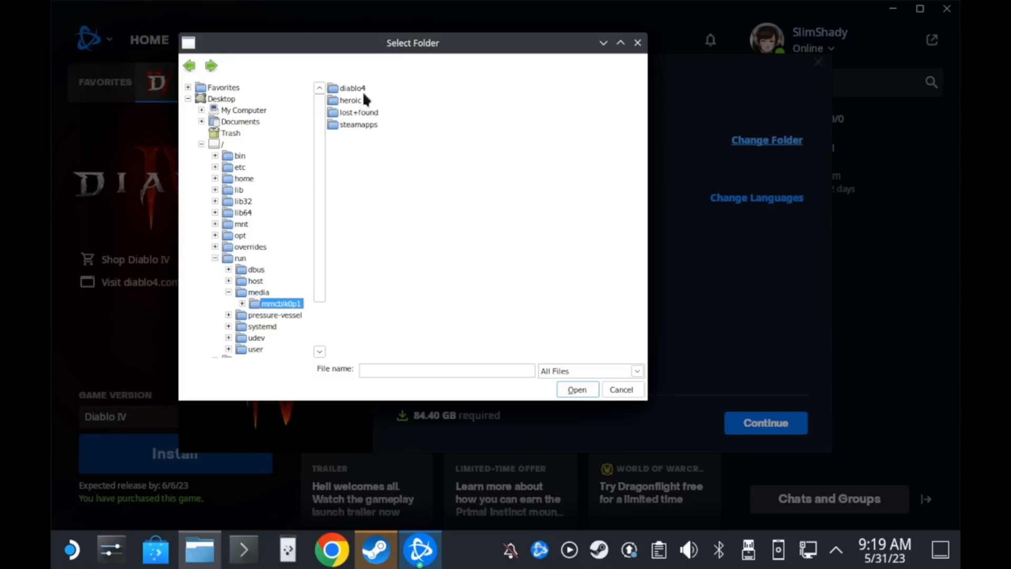
pyautogui.click(353, 87)
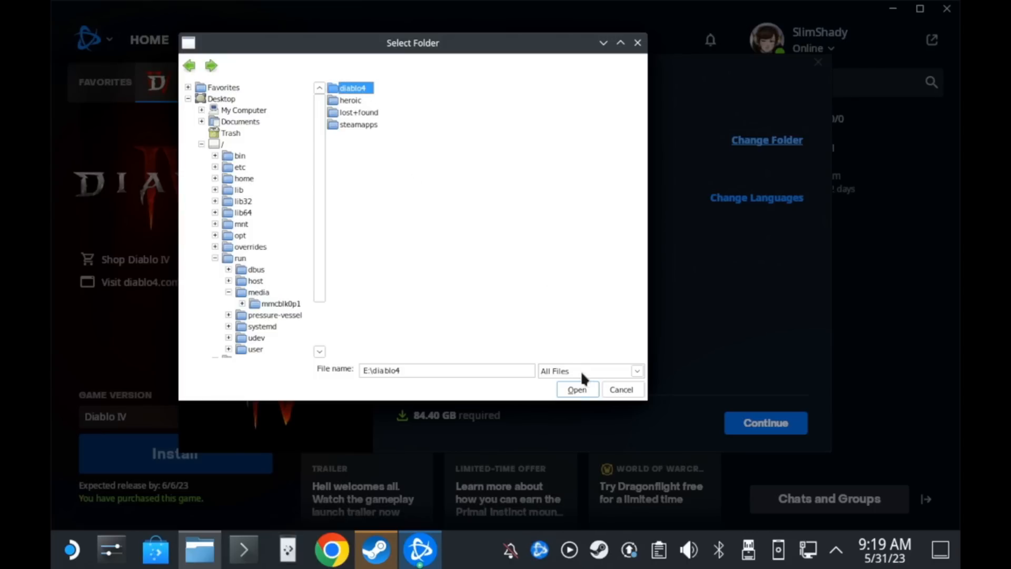
pyautogui.click(576, 389)
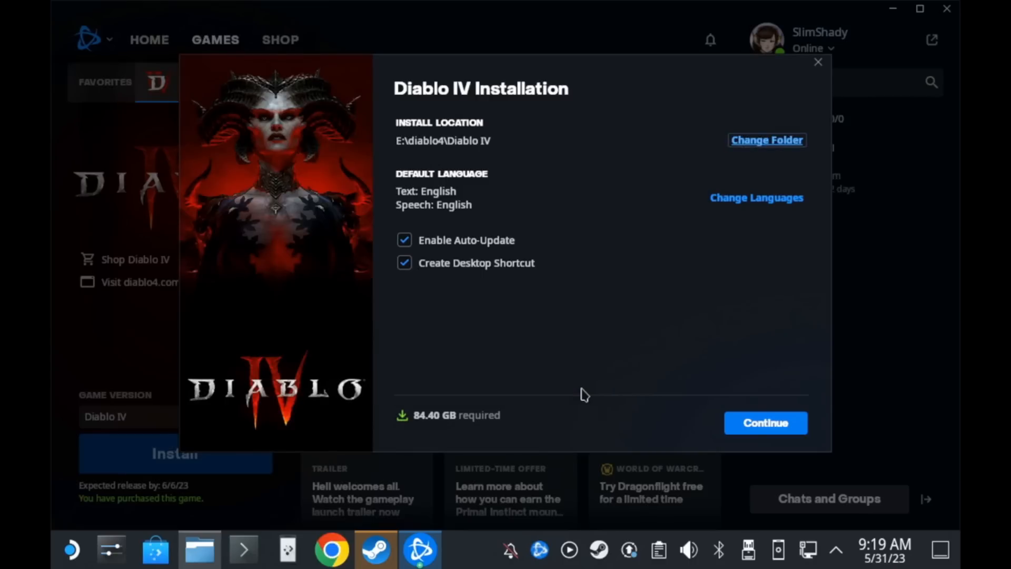
pyautogui.click(764, 422)
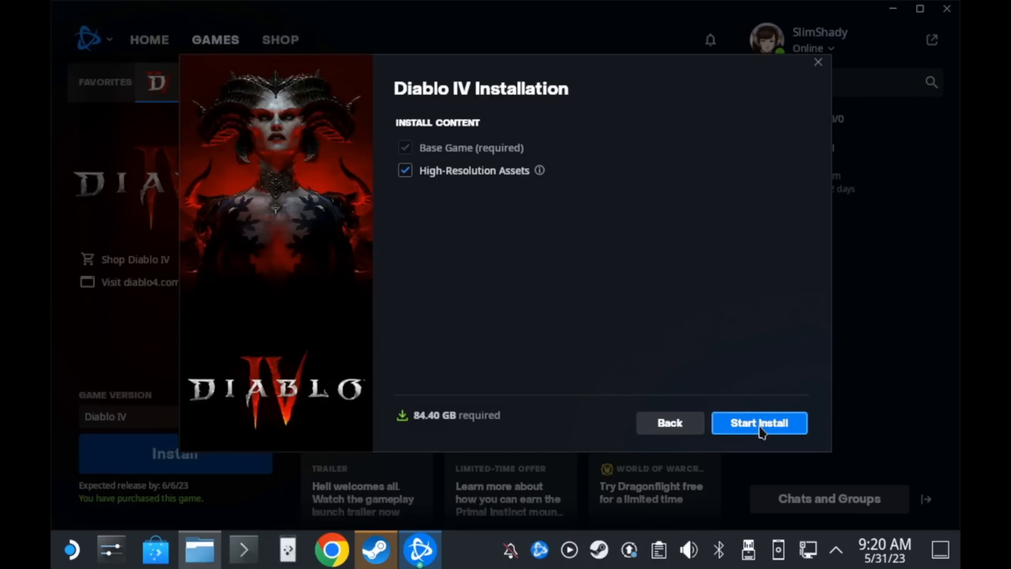
pyautogui.click(758, 422)
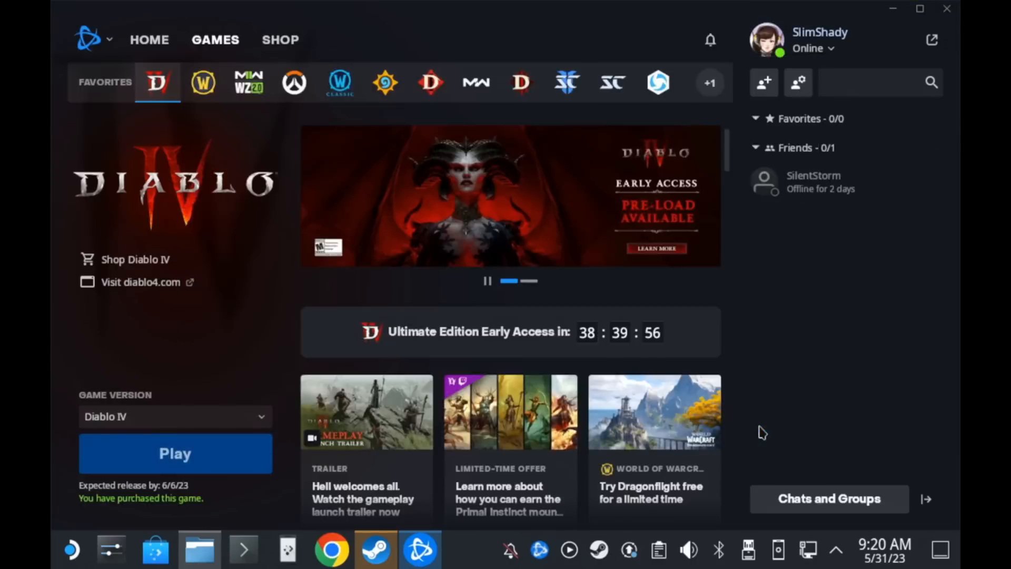
# Step: Back in Gaming Mode, find Battle.net under the Non-Steam library tab and play it
pyautogui.click(175, 453)
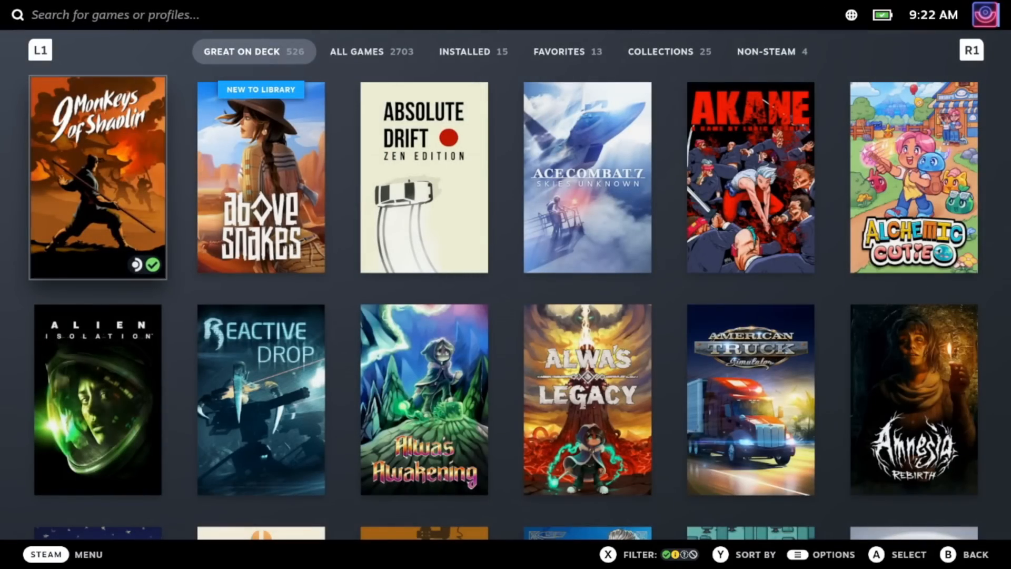
pyautogui.click(371, 52)
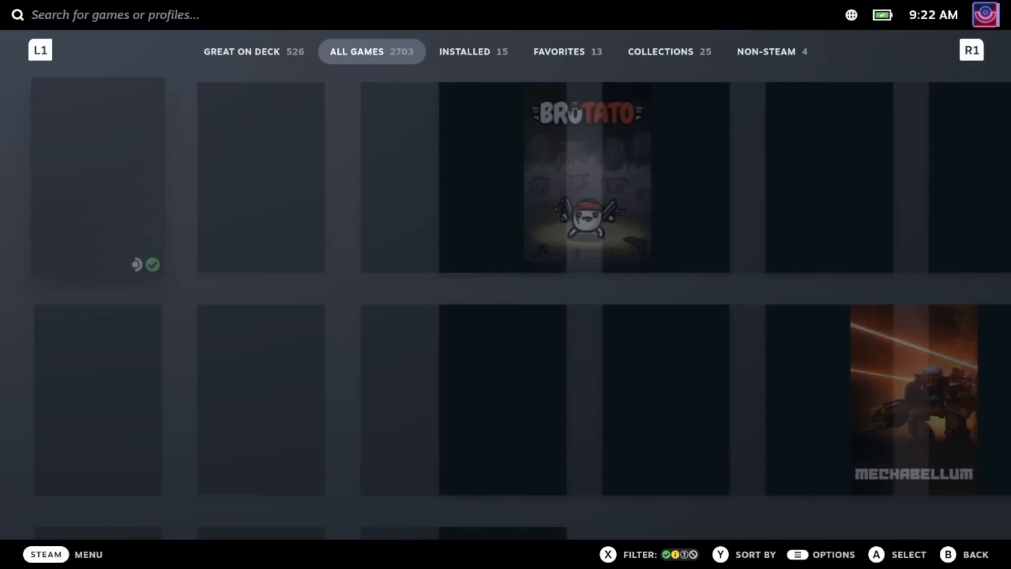
pyautogui.click(566, 51)
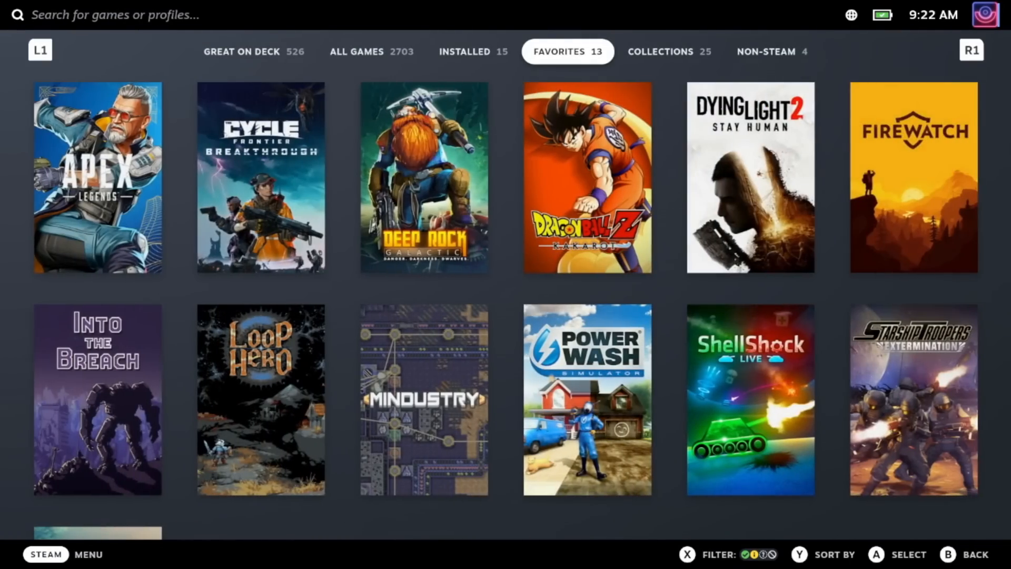
pyautogui.click(771, 51)
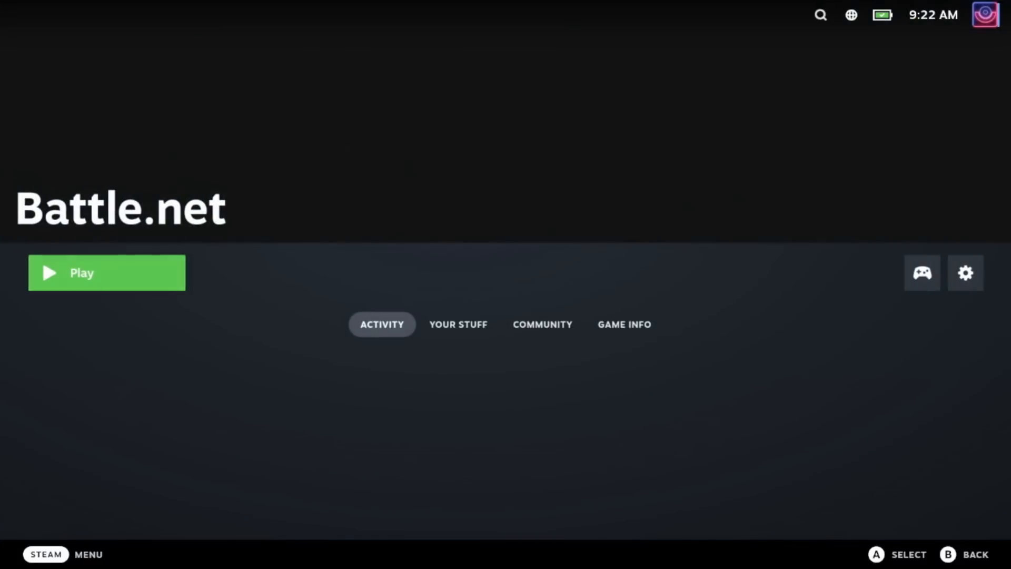
pyautogui.click(107, 273)
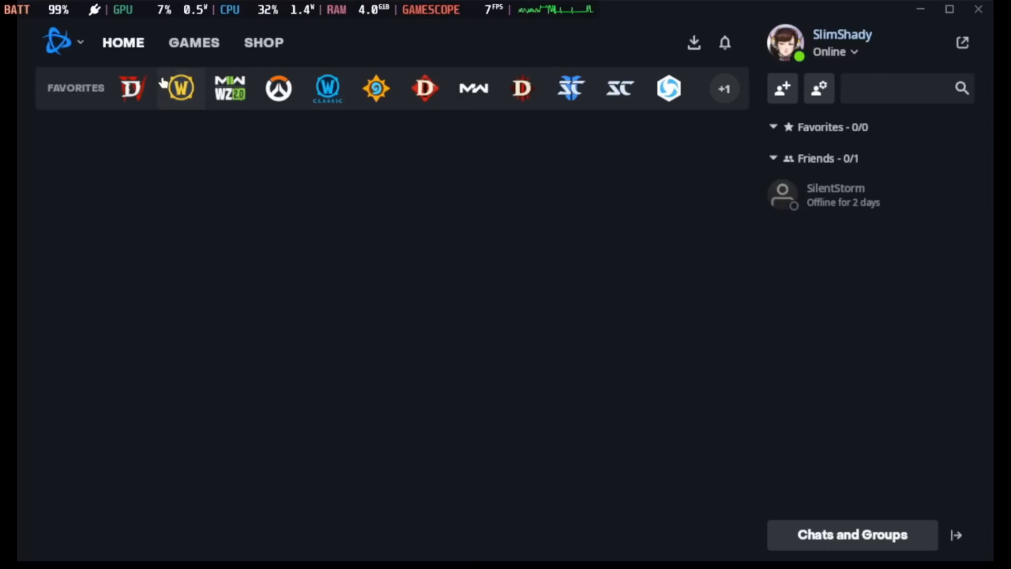
# Step: Open Diablo IV from Battle.net Favorites and resume its paused download
pyautogui.click(132, 88)
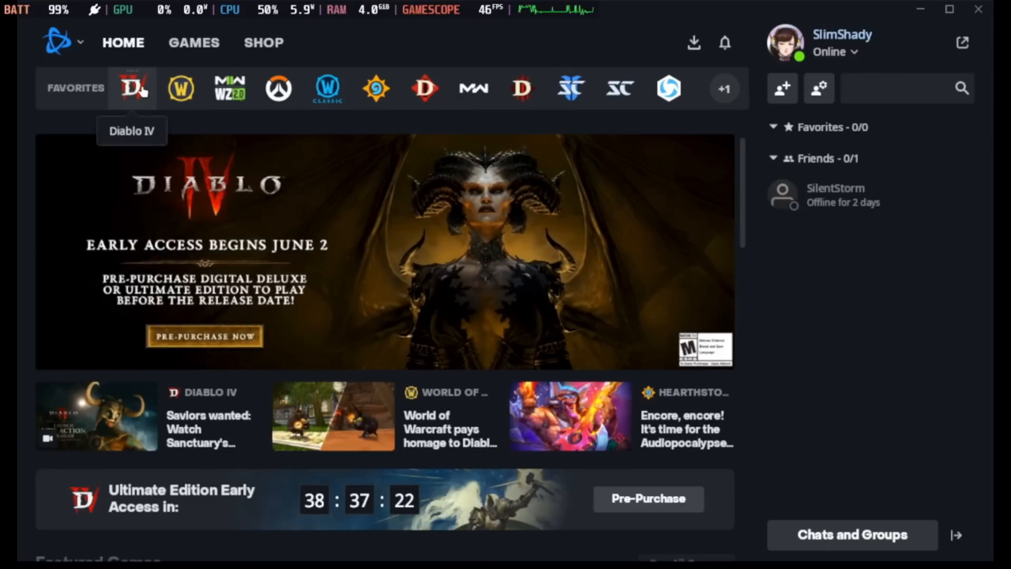
pyautogui.click(133, 88)
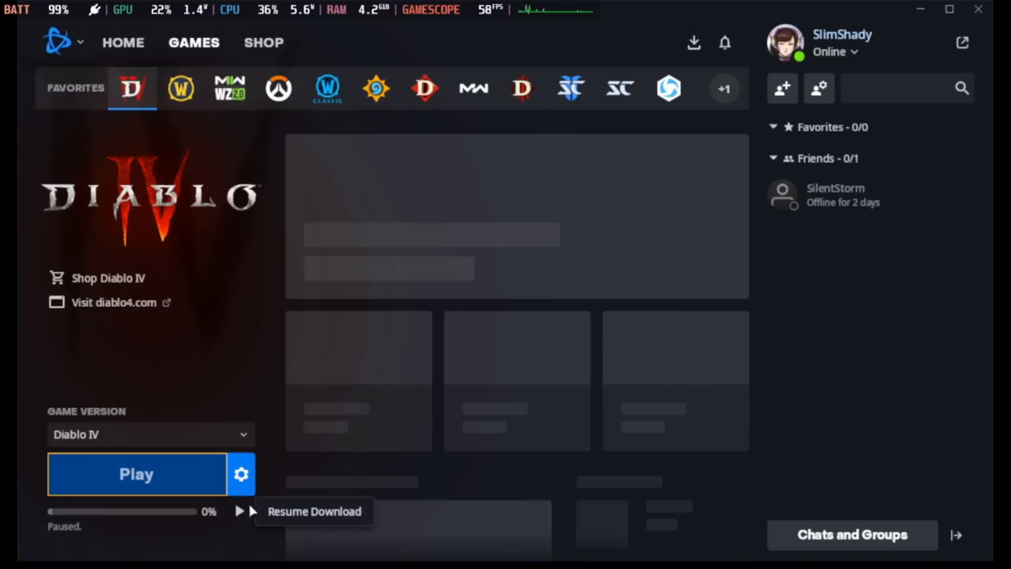
pyautogui.click(239, 511)
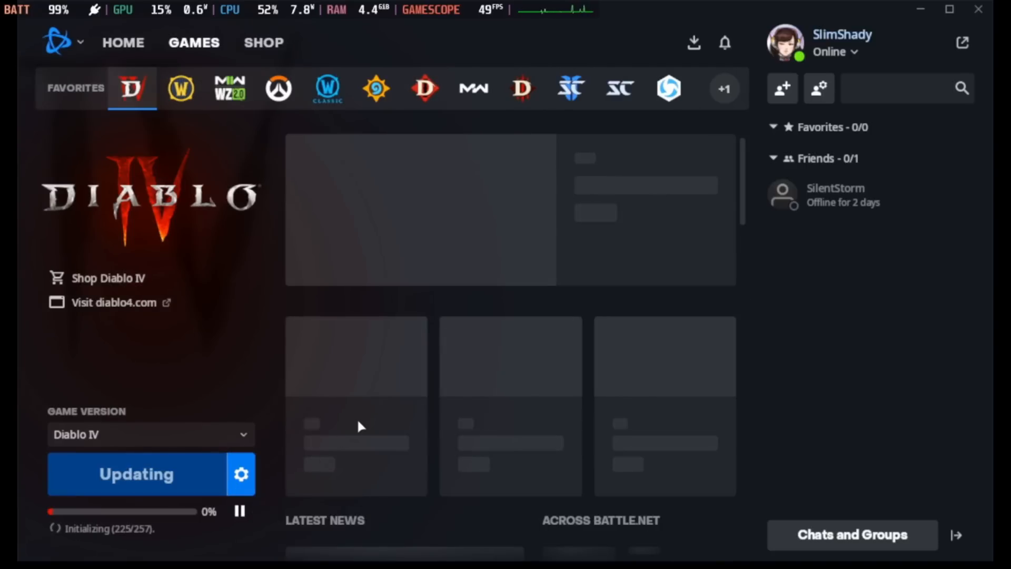